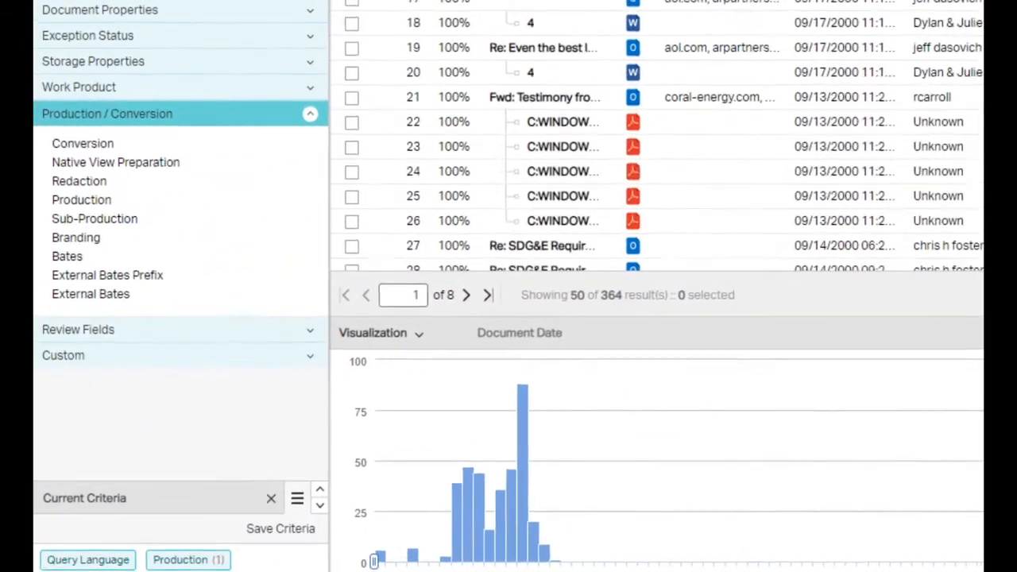
- List the Visualization choices, Viewer and Document history, for the analysis pane
{"action": "left_click", "coordinate": [373, 332]}
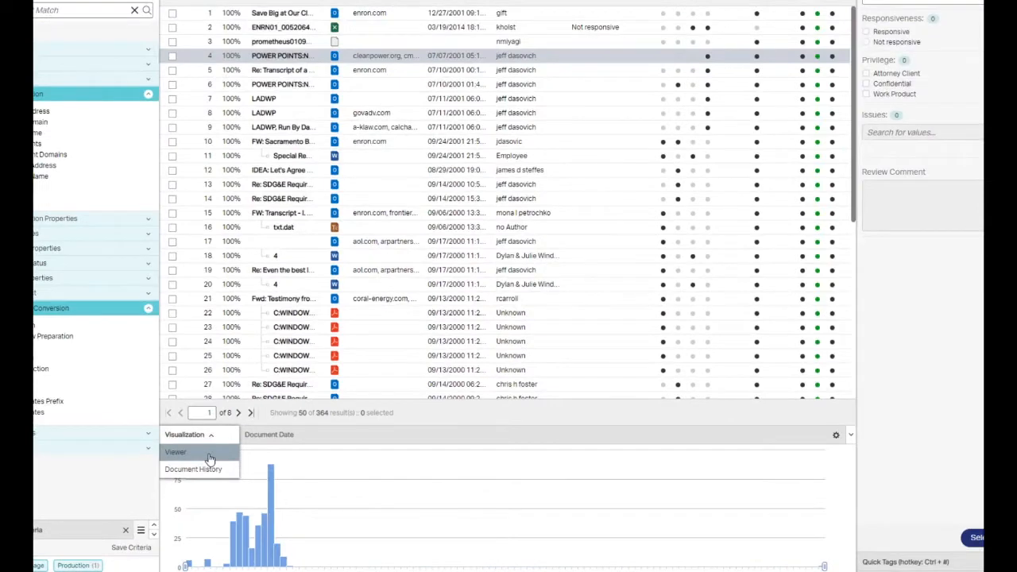
- Show the POWER POINTS Nevada FERC email in the Viewer's Near Native view
{"action": "left_click", "coordinate": [175, 451]}
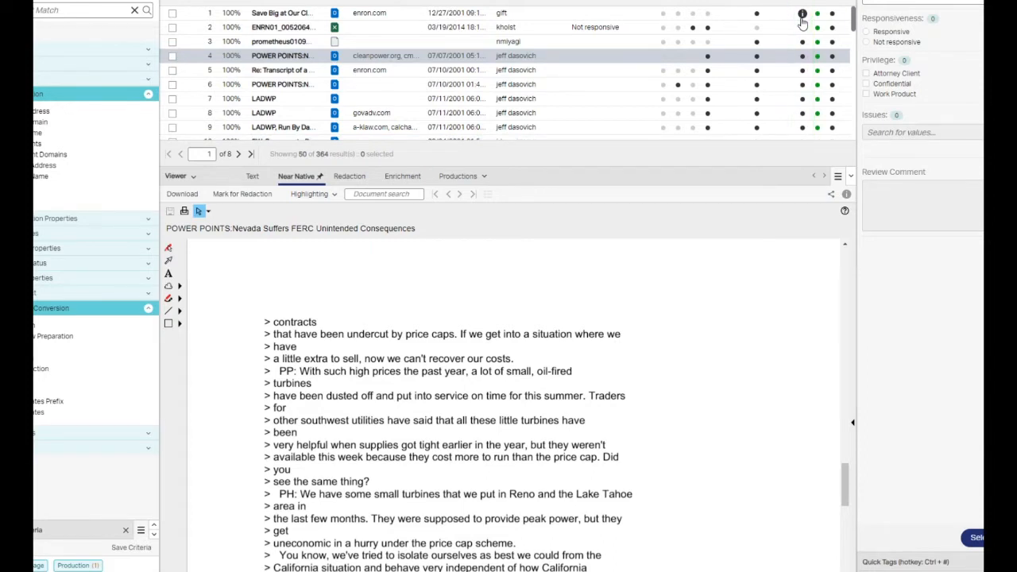
{"action": "left_click", "coordinate": [176, 175]}
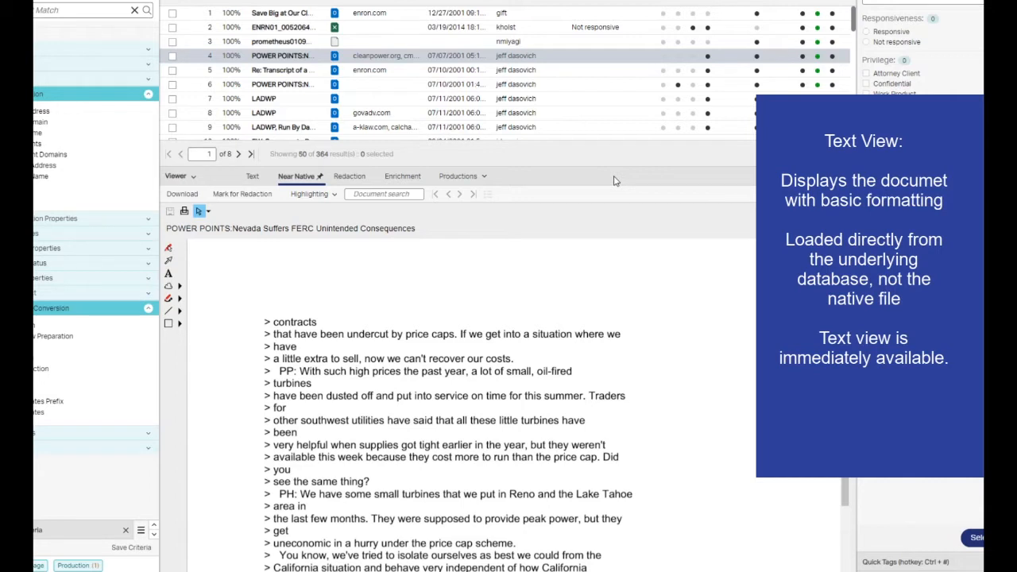
{"action": "left_click", "coordinate": [295, 175]}
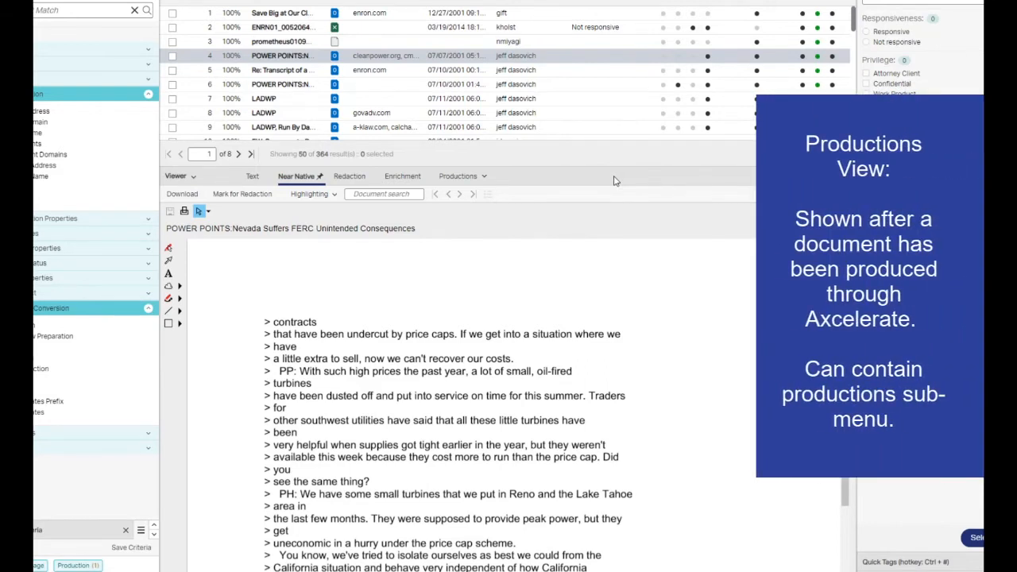
{"action": "left_click", "coordinate": [458, 174]}
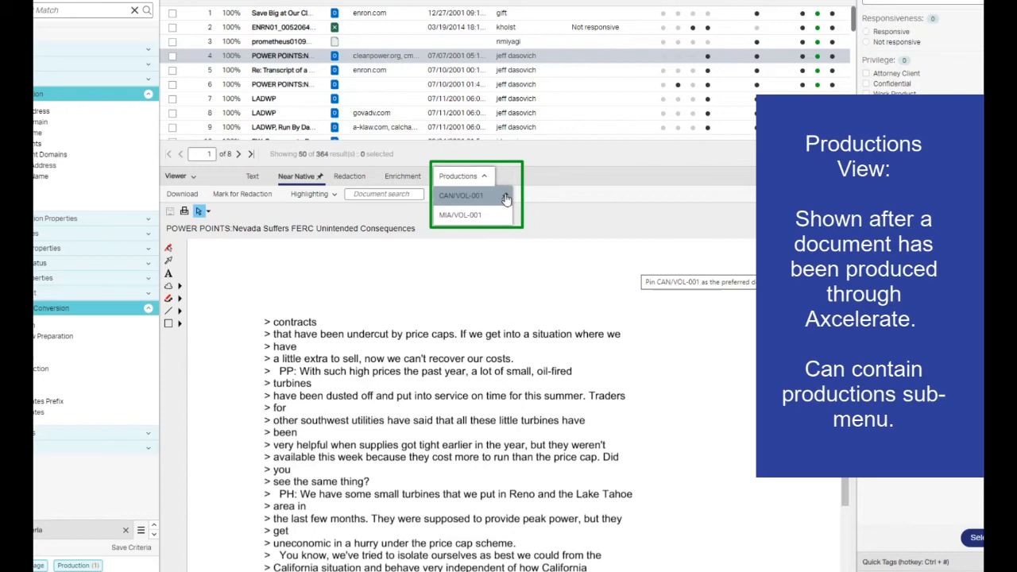
{"action": "left_click", "coordinate": [251, 175]}
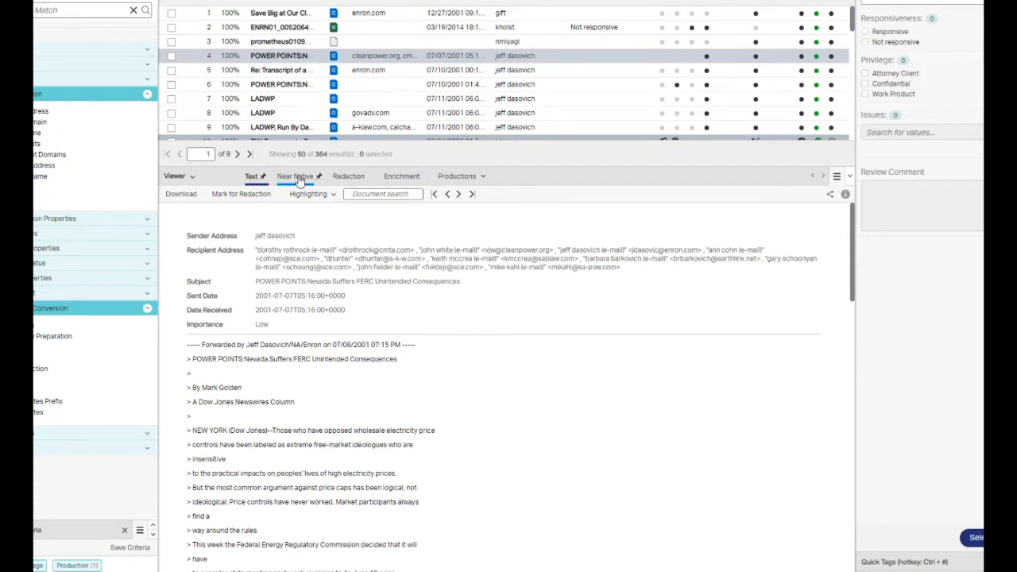
{"action": "left_click", "coordinate": [294, 175]}
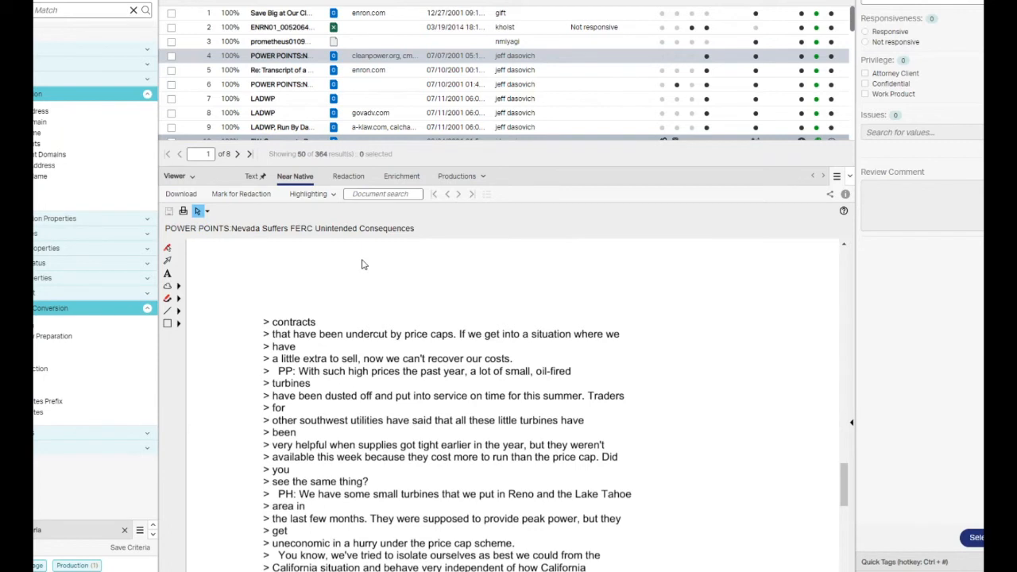
{"action": "mouse_move", "coordinate": [319, 181]}
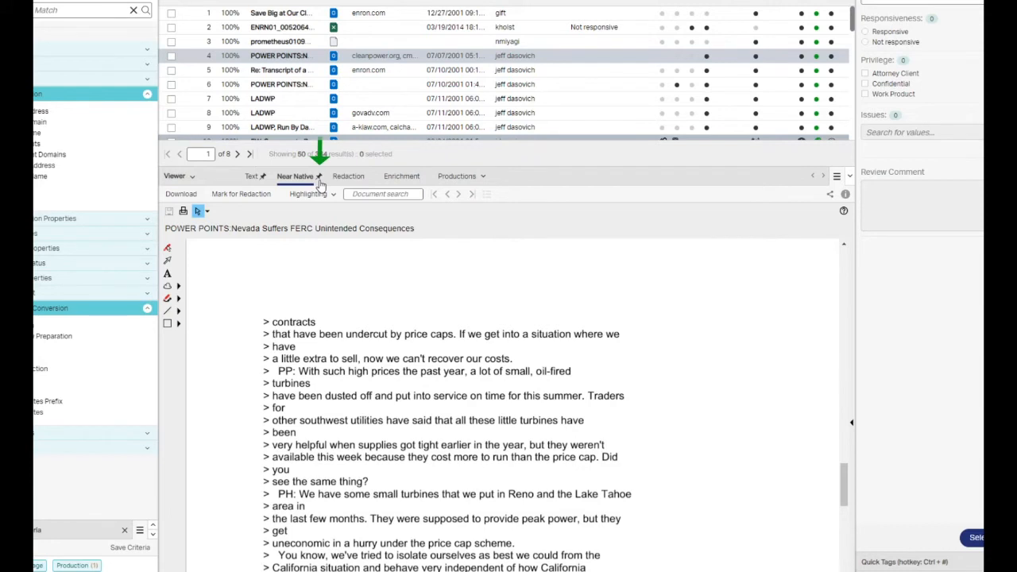
{"action": "mouse_move", "coordinate": [496, 258]}
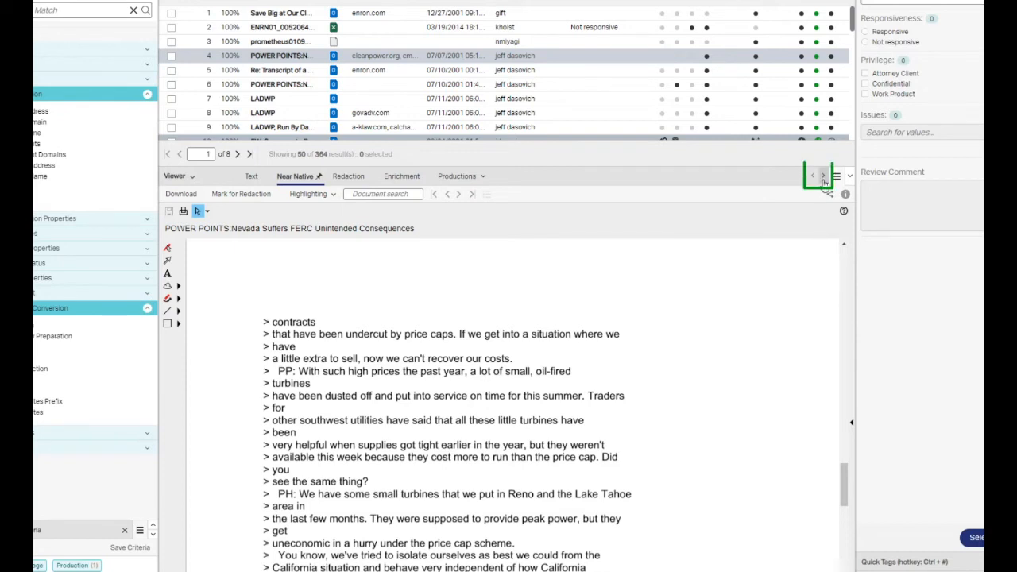
- Load the ISO telephone-call transcript email and scroll through its pages
{"action": "left_click", "coordinate": [278, 84]}
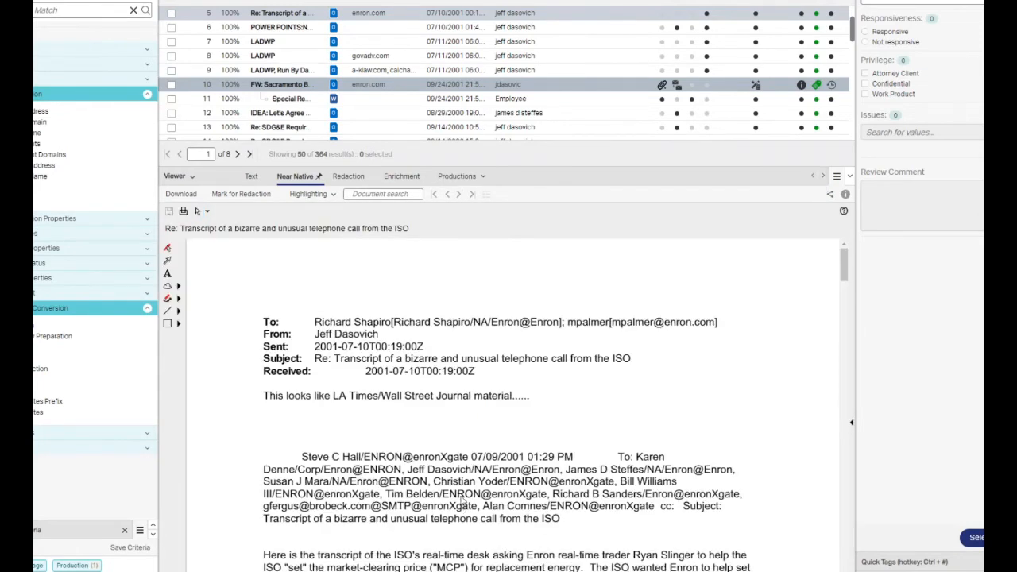
{"action": "mouse_move", "coordinate": [775, 454]}
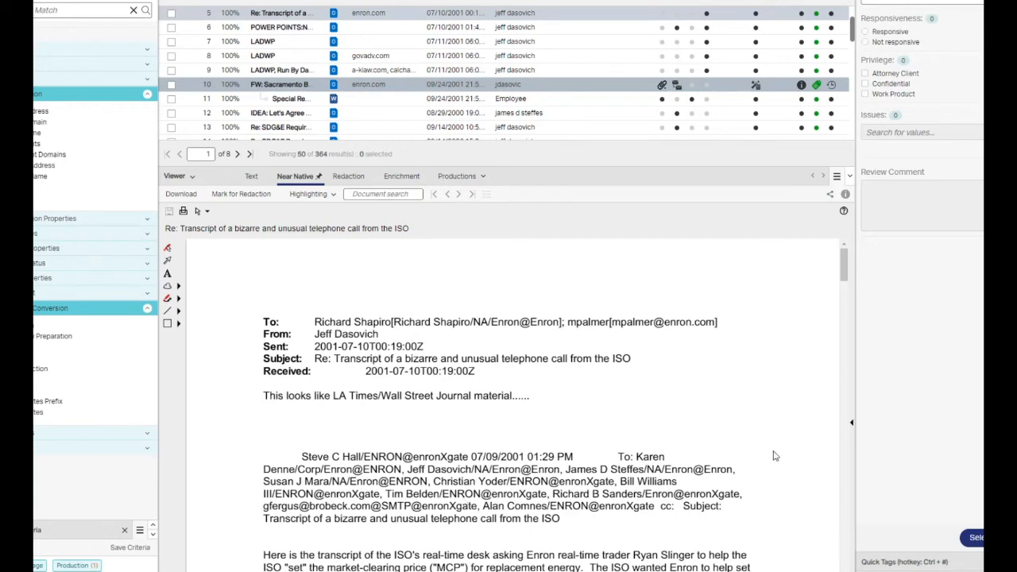
{"action": "scroll", "scroll_direction": "down", "scroll_amount": 3}
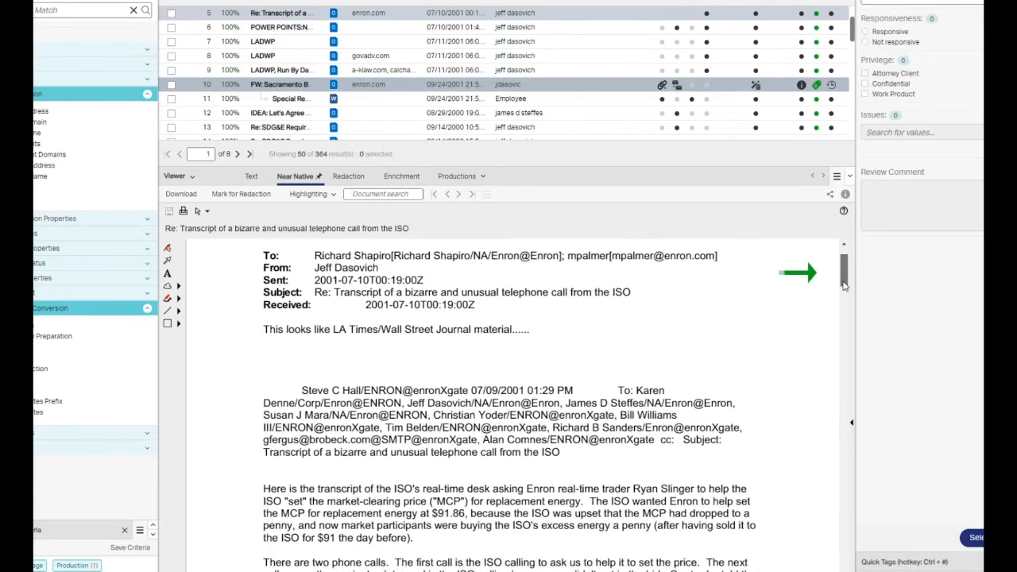
{"action": "scroll", "scroll_direction": "down", "scroll_amount": 3}
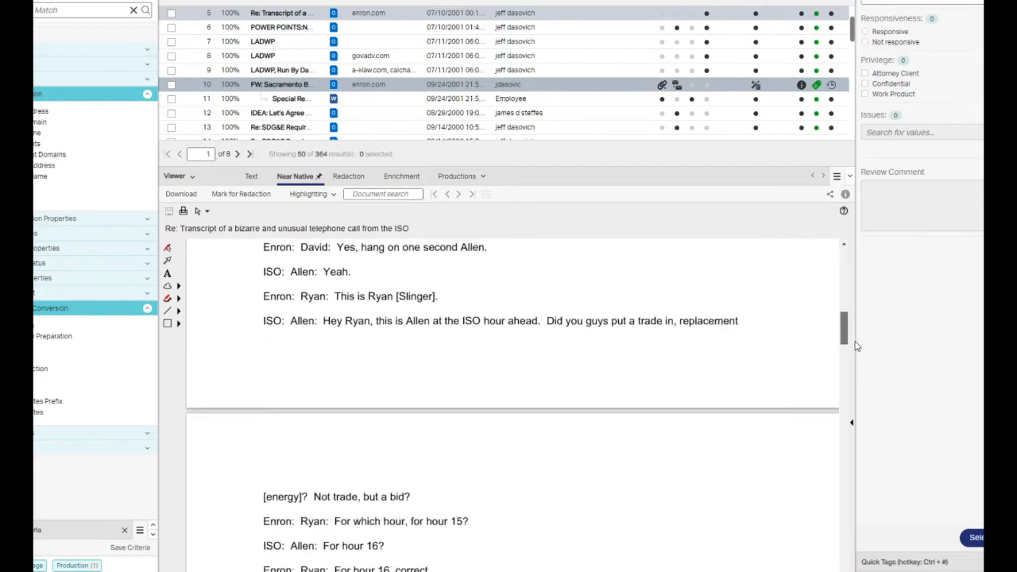
{"action": "scroll", "scroll_direction": "down", "scroll_amount": 3}
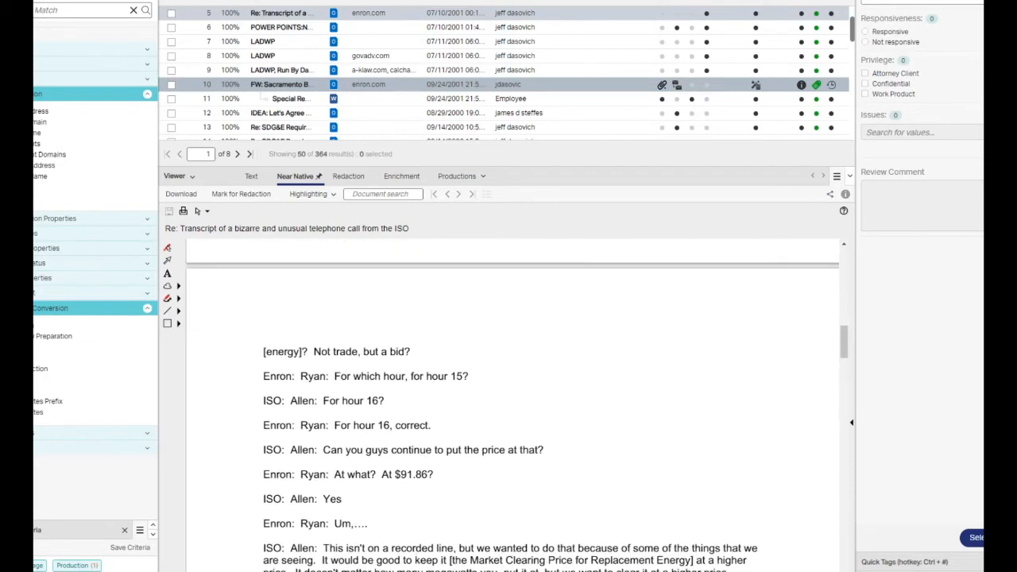
{"action": "scroll", "scroll_direction": "down", "scroll_amount": 3}
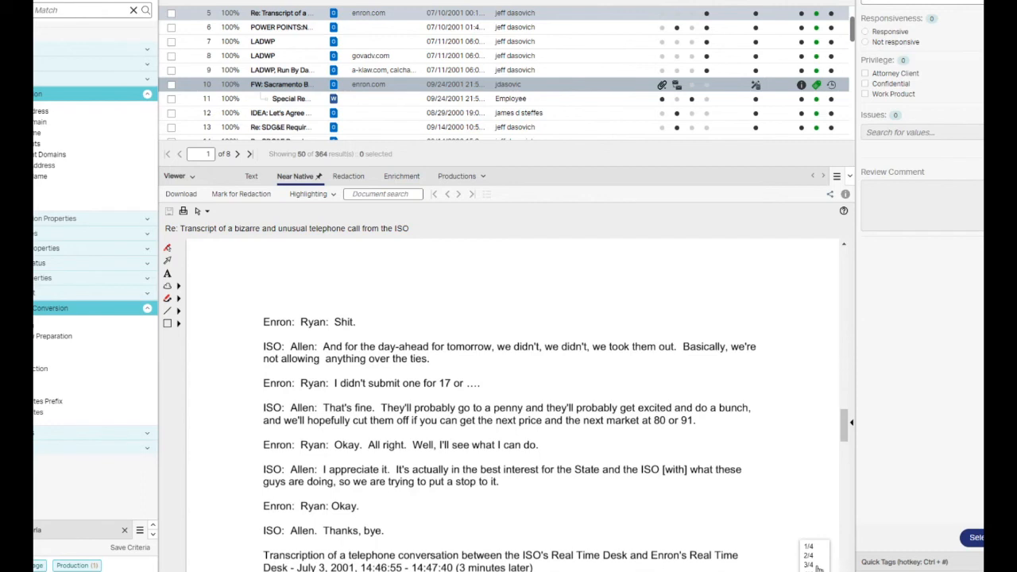
{"action": "mouse_move", "coordinate": [821, 459]}
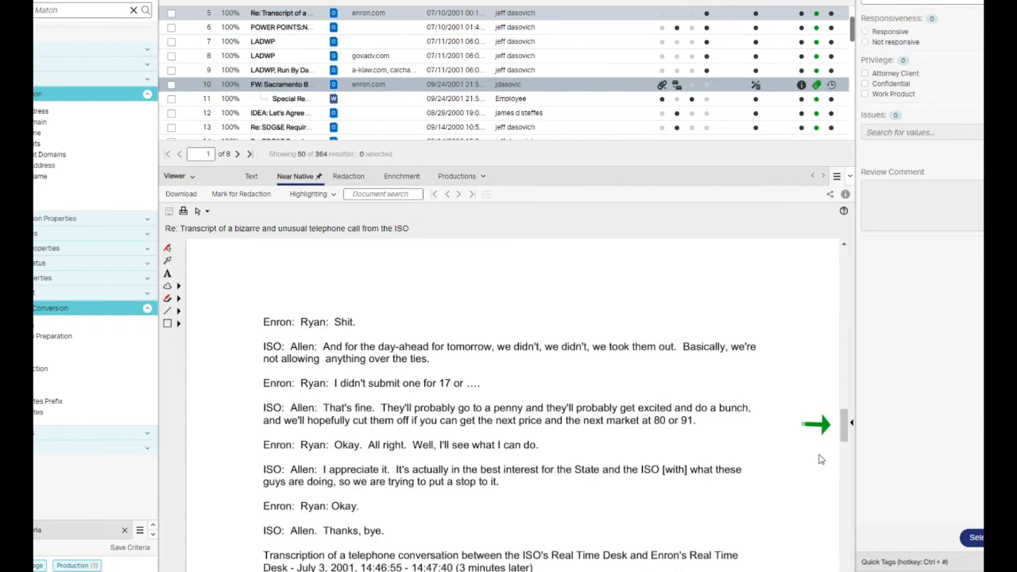
{"action": "mouse_move", "coordinate": [852, 423]}
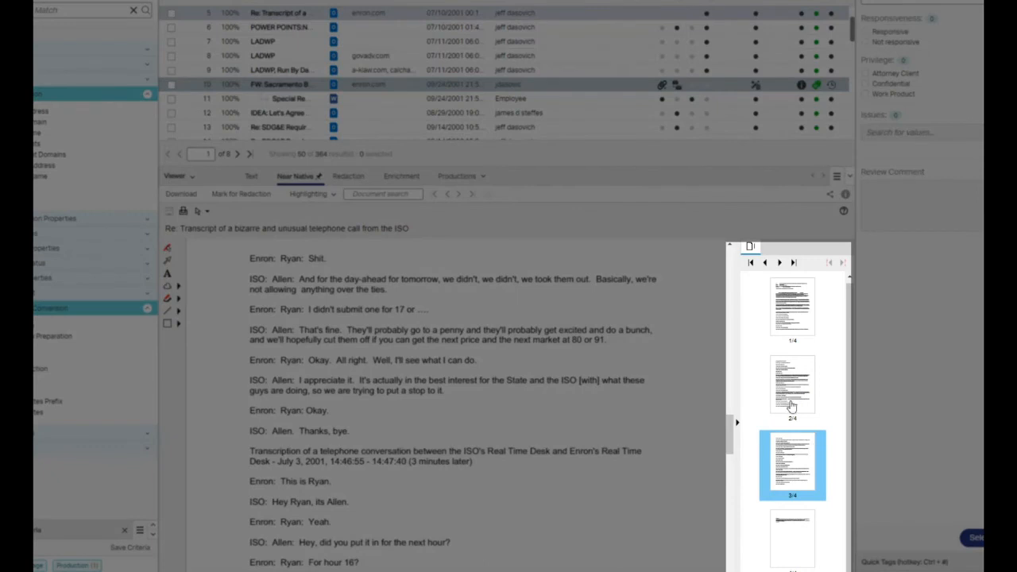
- Jump to page 2 of the transcript from the thumbnail panel
{"action": "left_click", "coordinate": [791, 388]}
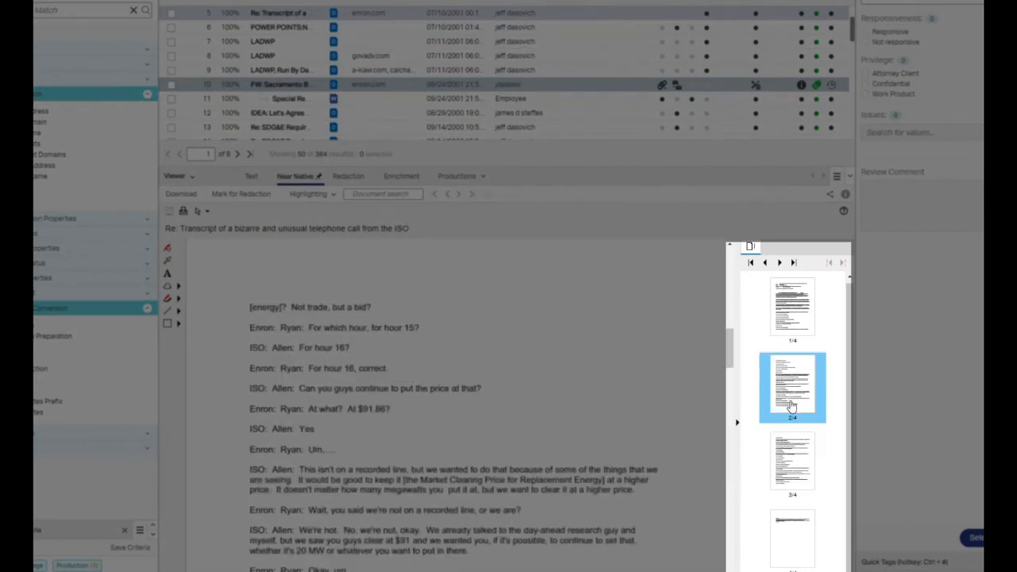